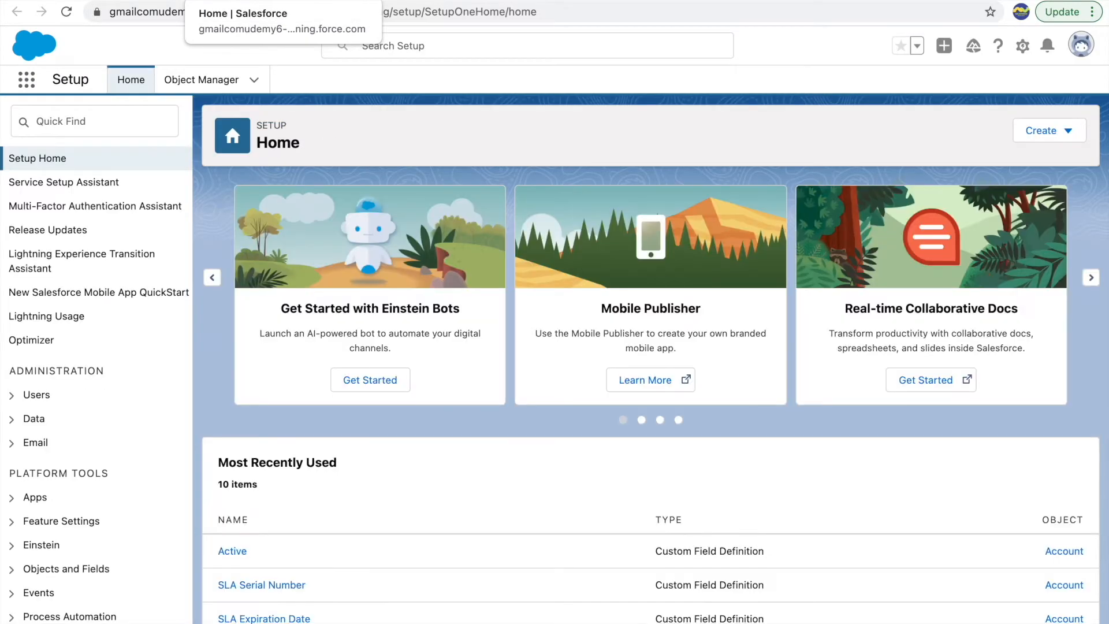
mouse_move(310, 53)
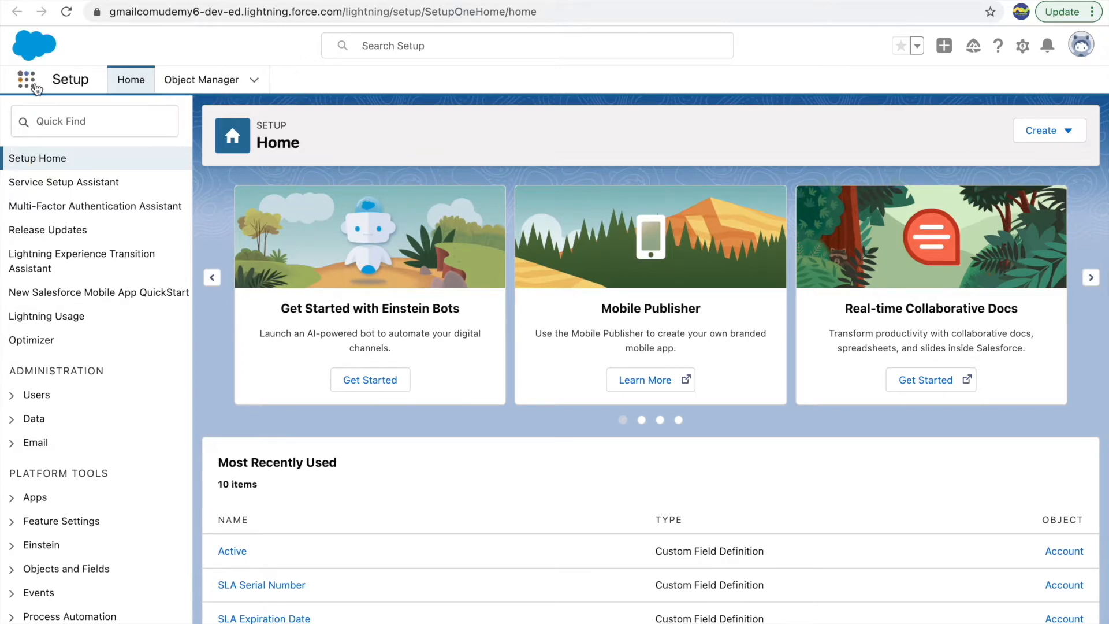
Search the Setup Quick Find for "schema" to surface Schema Builder.
click(23, 79)
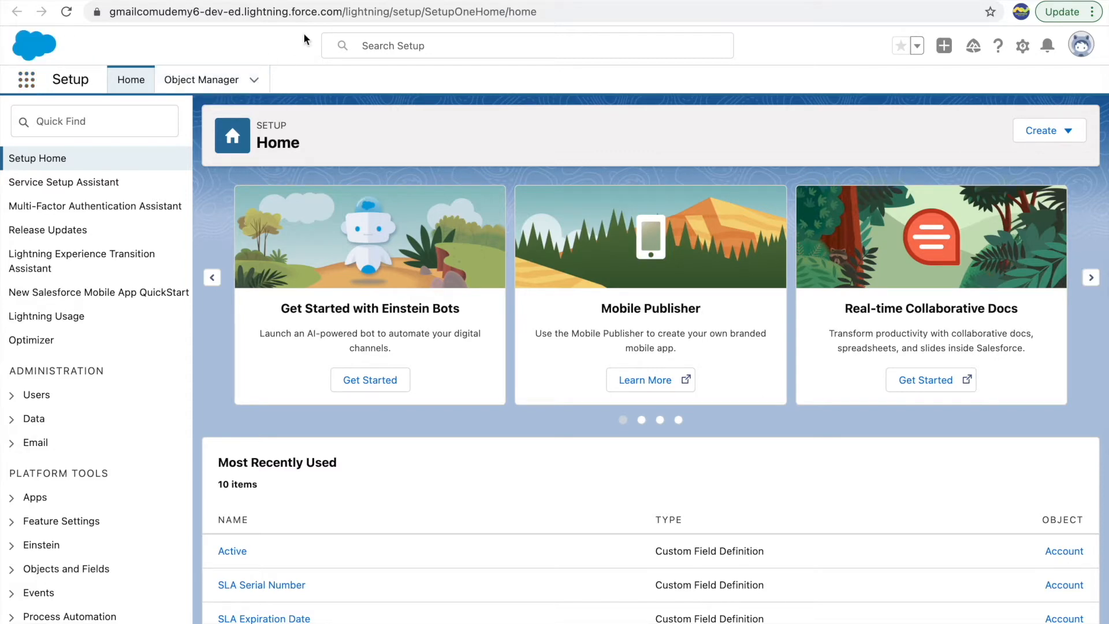
mouse_move(185, 81)
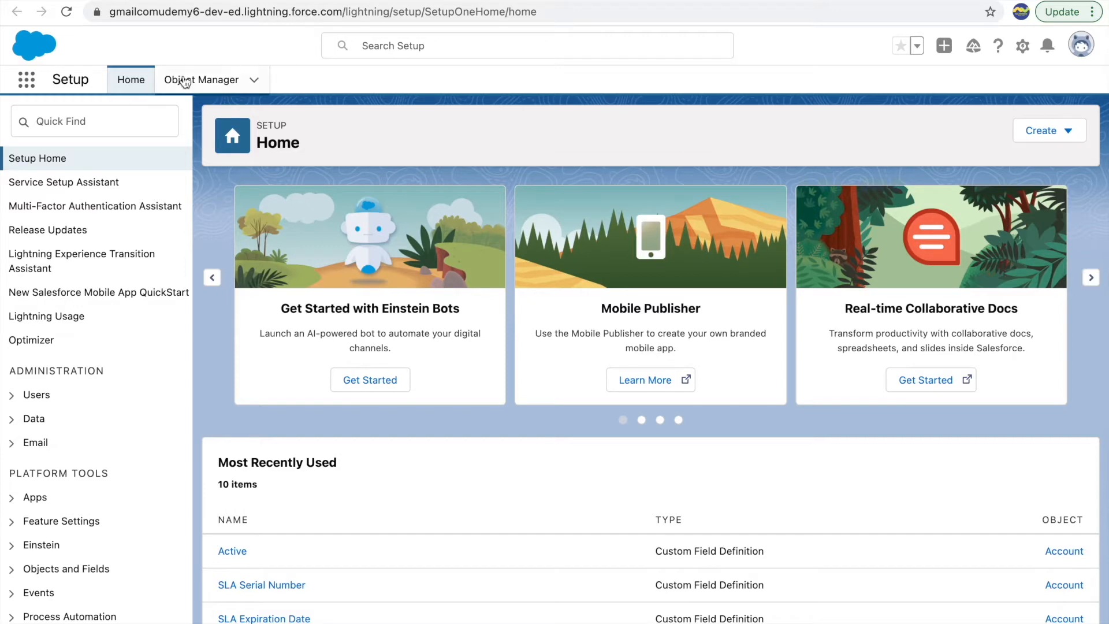
click(94, 122)
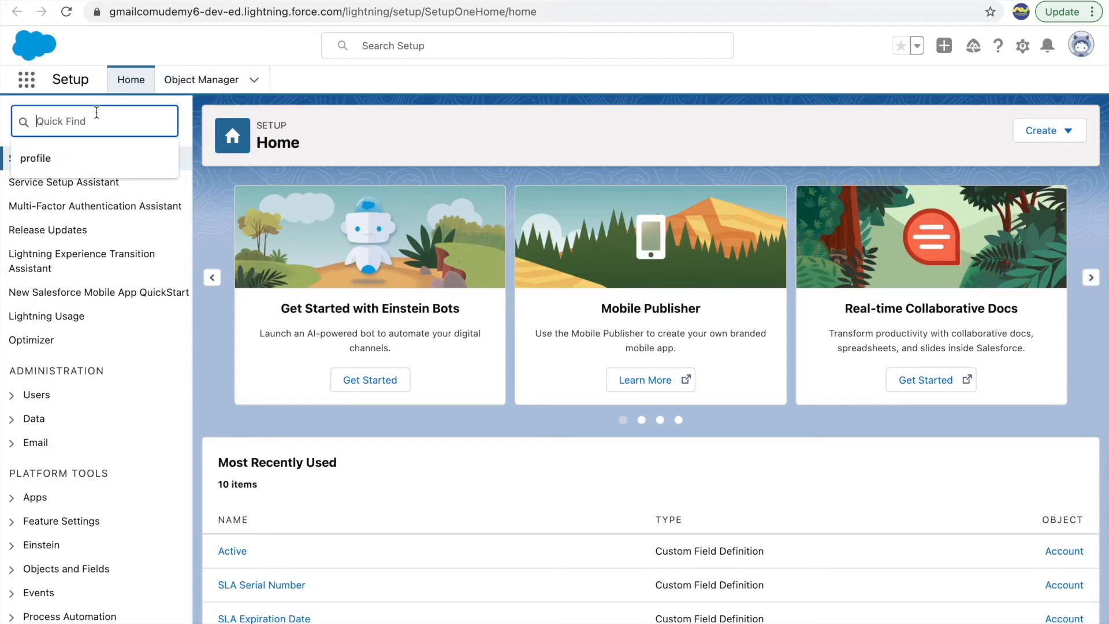
text(schema bu)
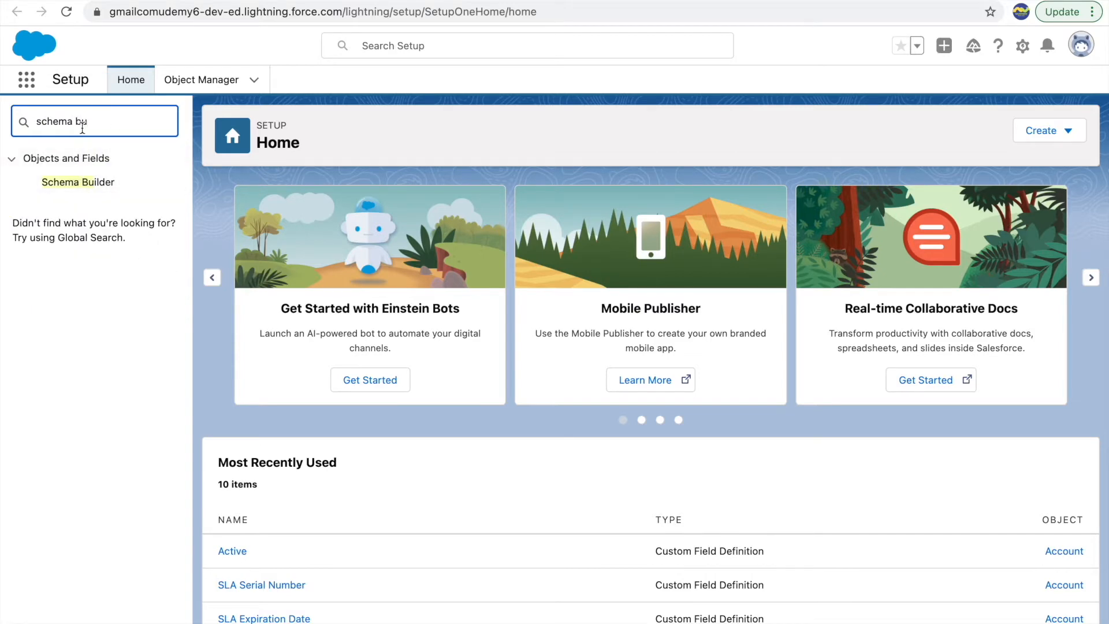
mouse_move(83, 192)
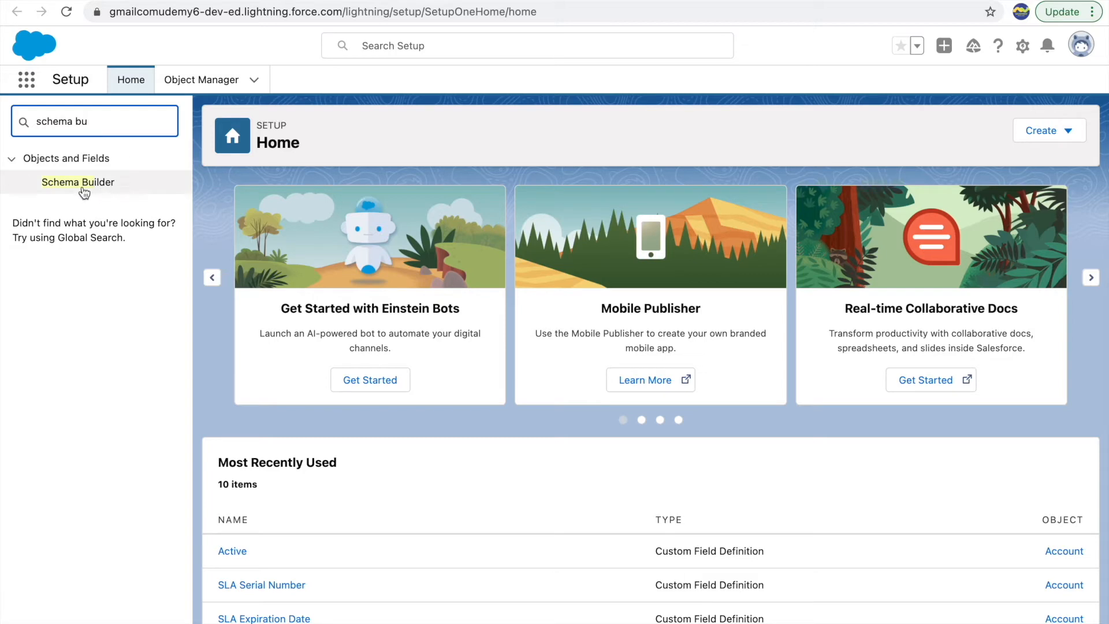
Open Schema Builder and clear all objects so only Account stays checked.
click(77, 182)
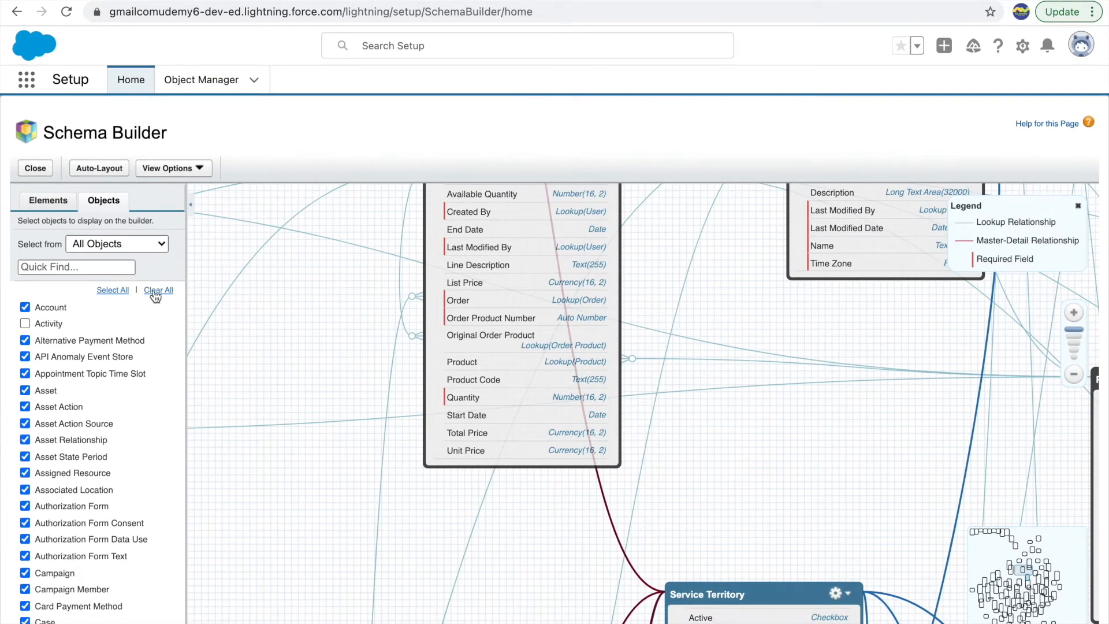
click(158, 289)
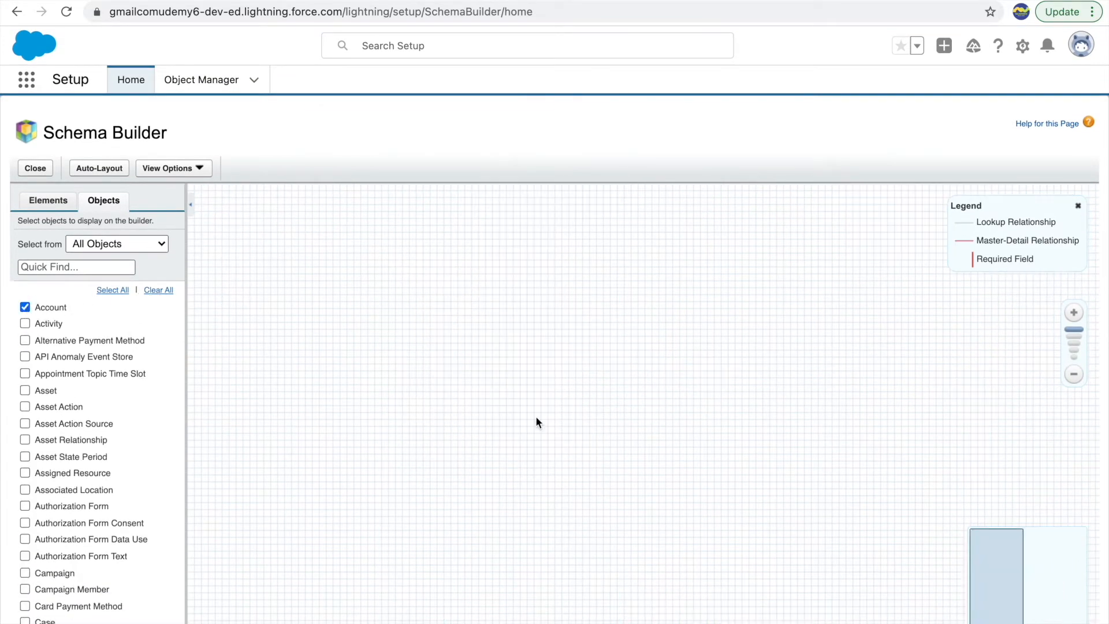
mouse_move(579, 395)
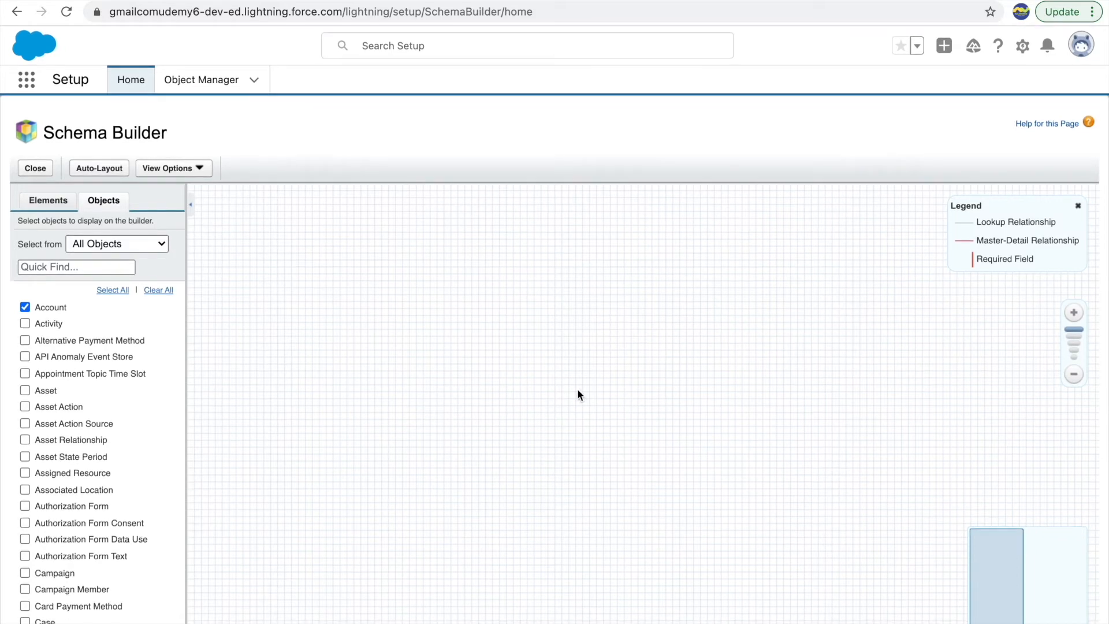
mouse_move(530, 336)
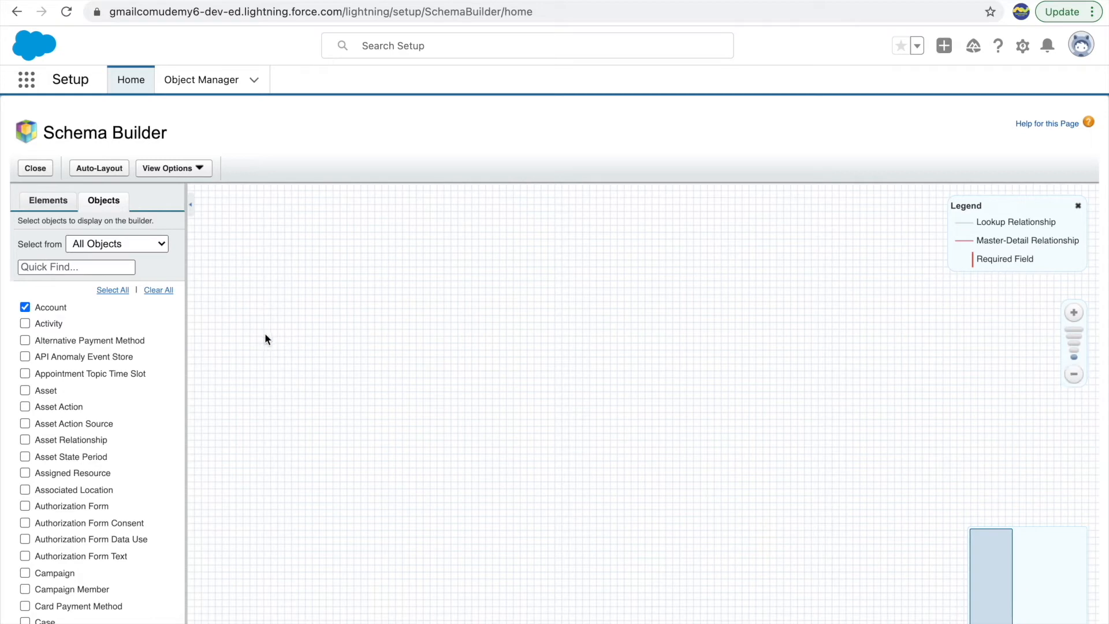
Filter the object list for "contact" and "covi", checking Contact and Covid Count.
click(76, 267)
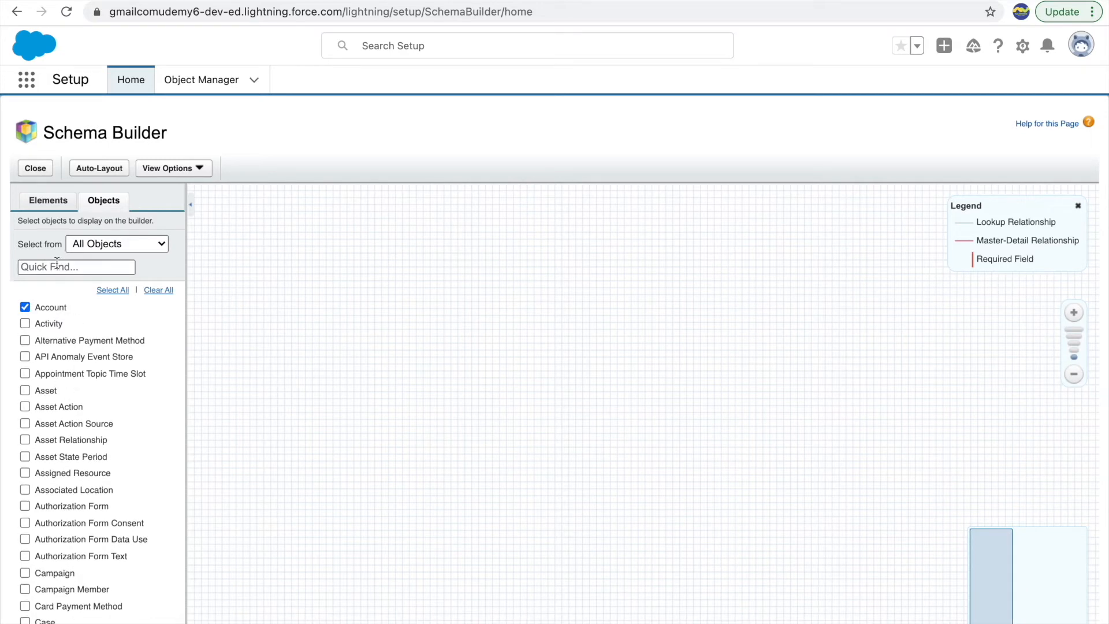
text(contact)
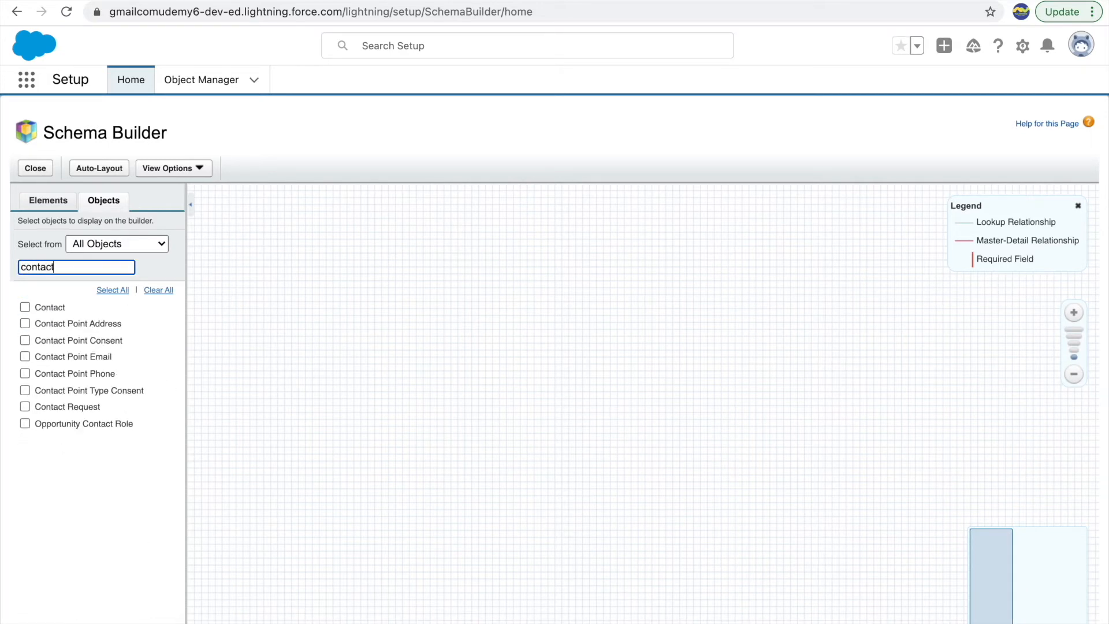
click(25, 307)
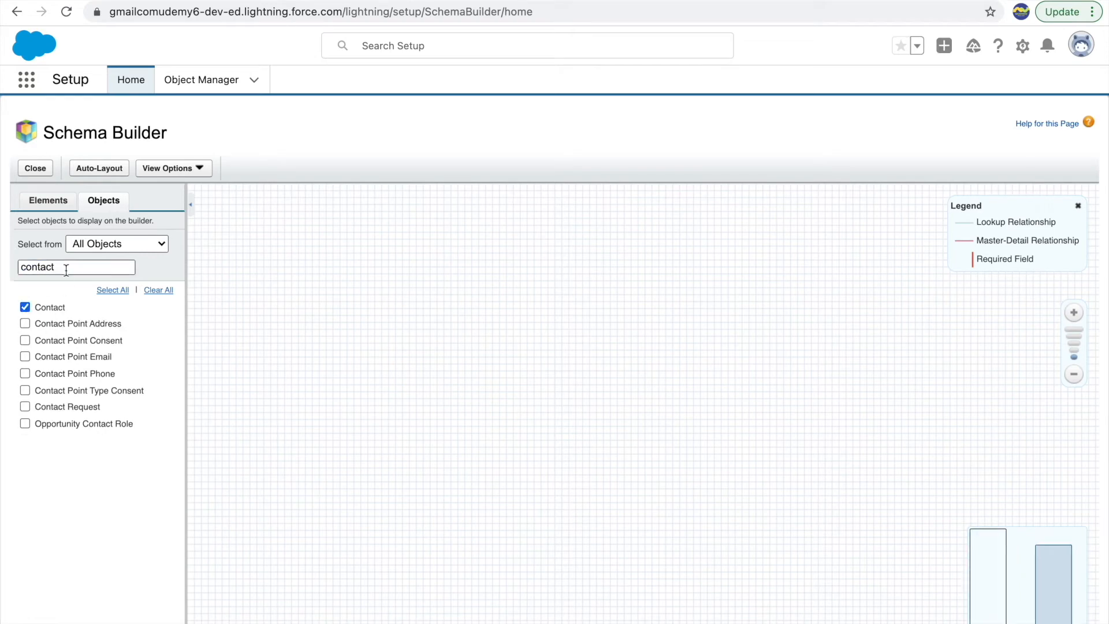
text(covi)
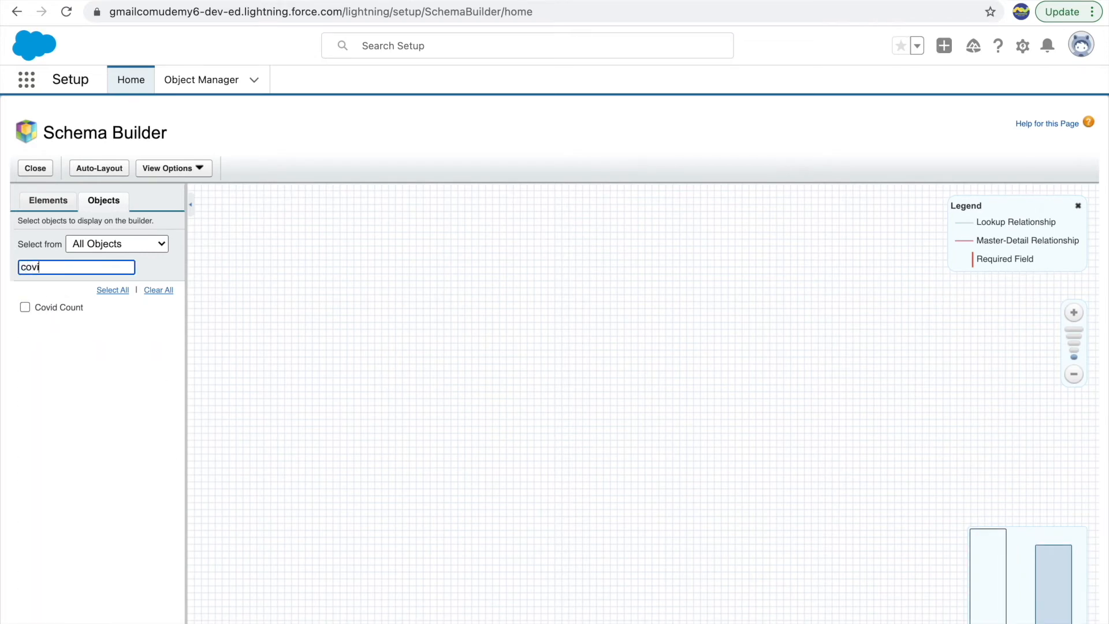
click(25, 308)
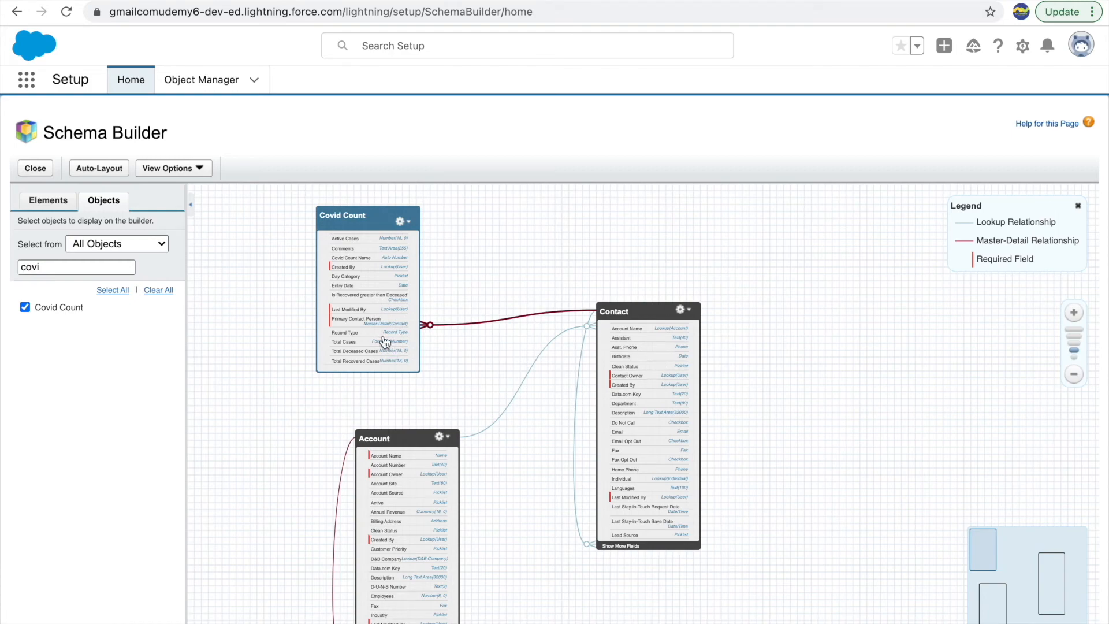
mouse_move(1073, 314)
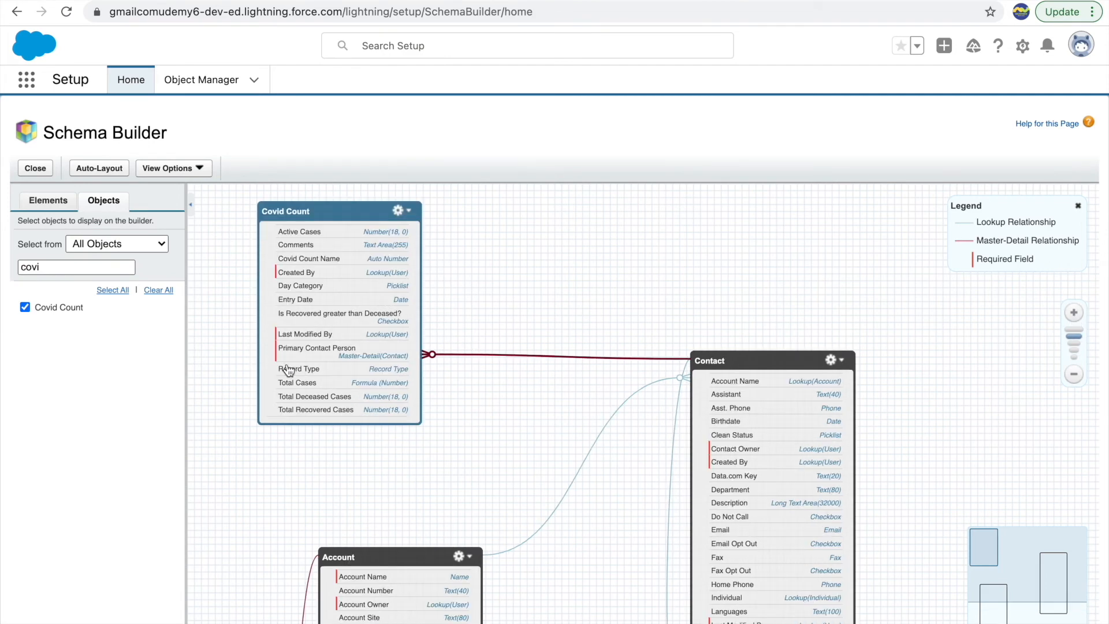
mouse_move(629, 353)
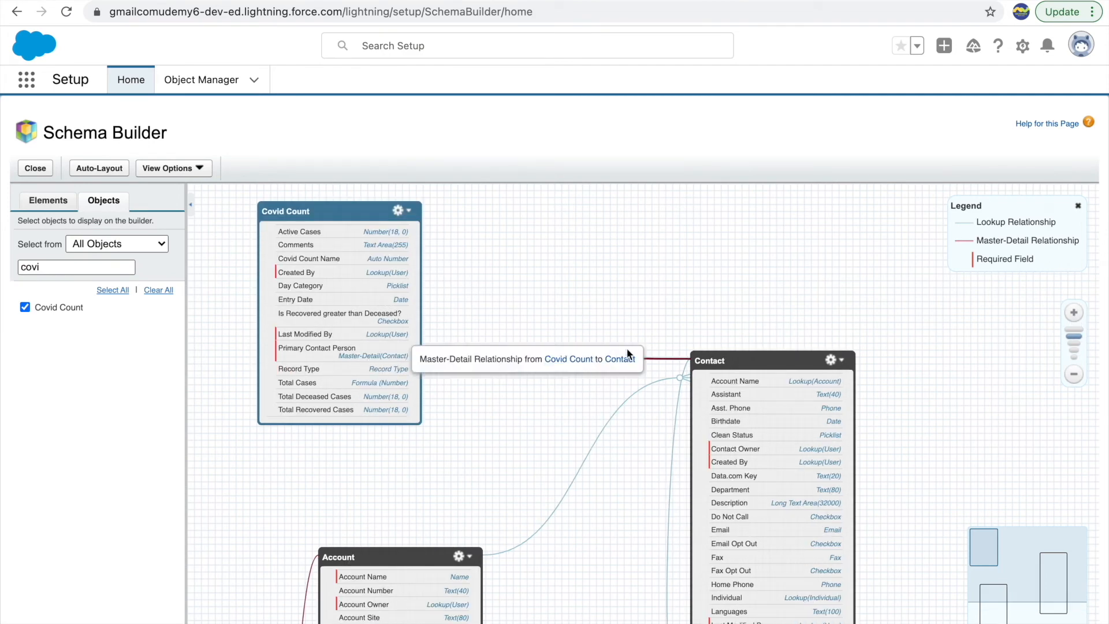
mouse_move(433, 341)
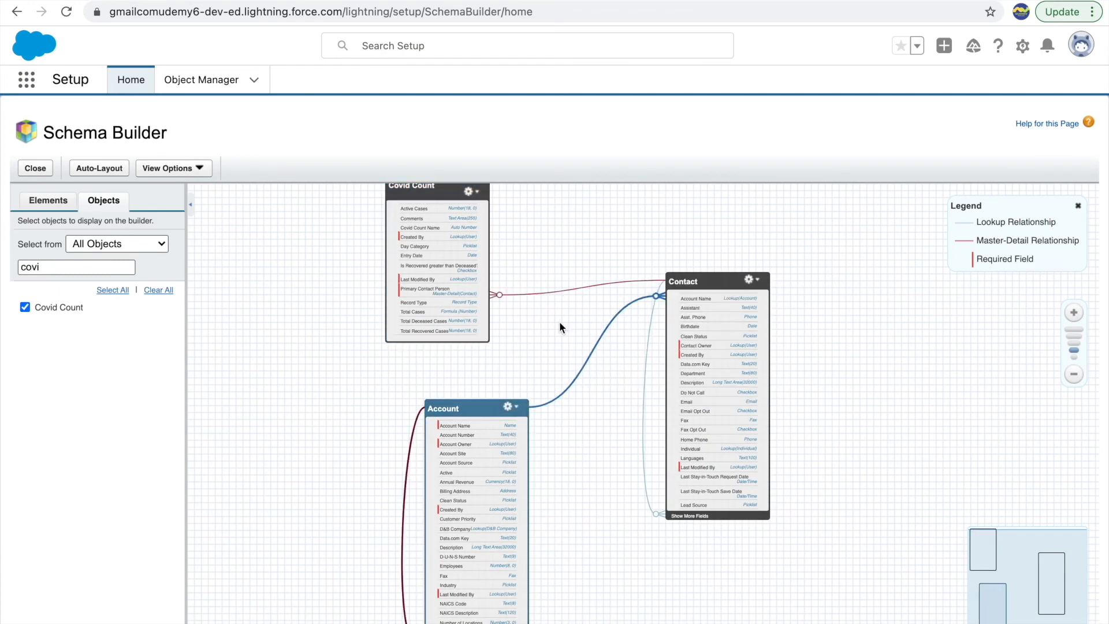
mouse_move(329, 365)
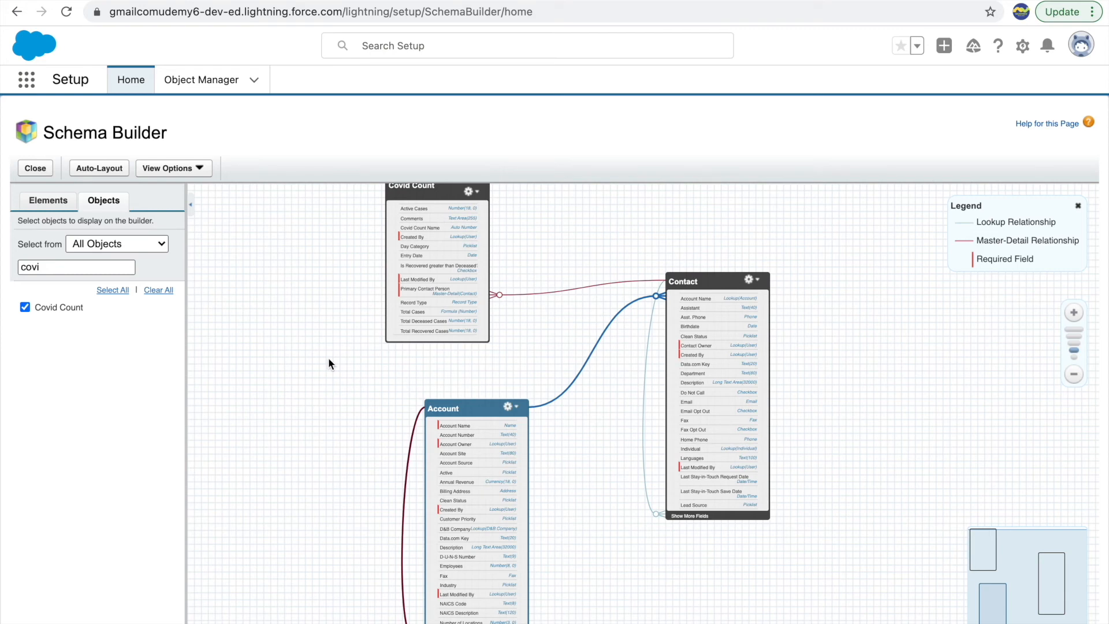
mouse_move(307, 372)
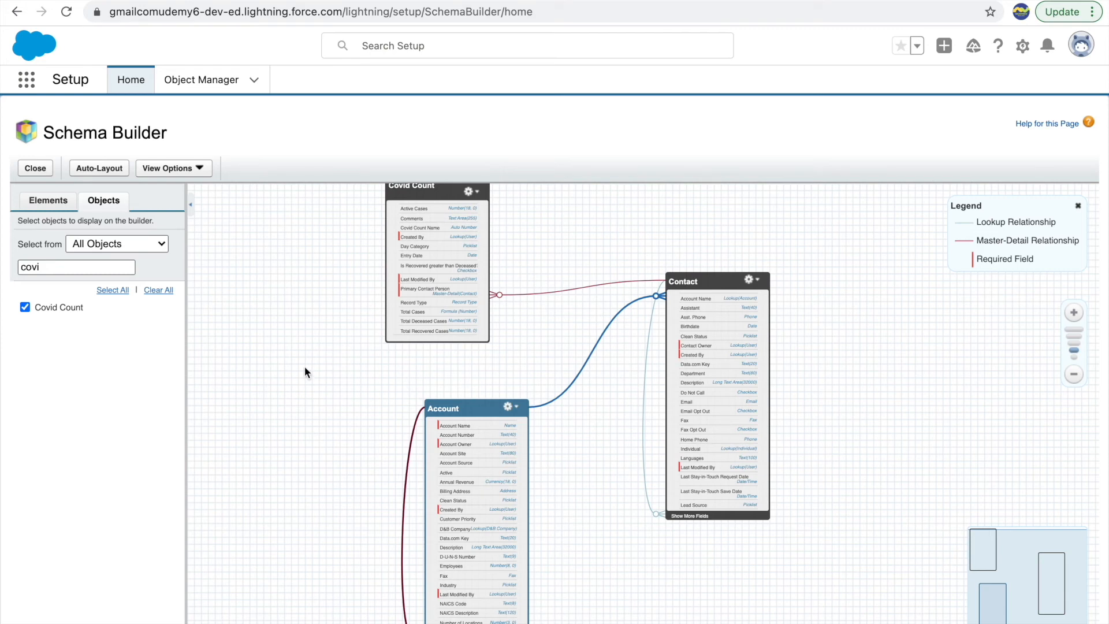
mouse_move(1108, 330)
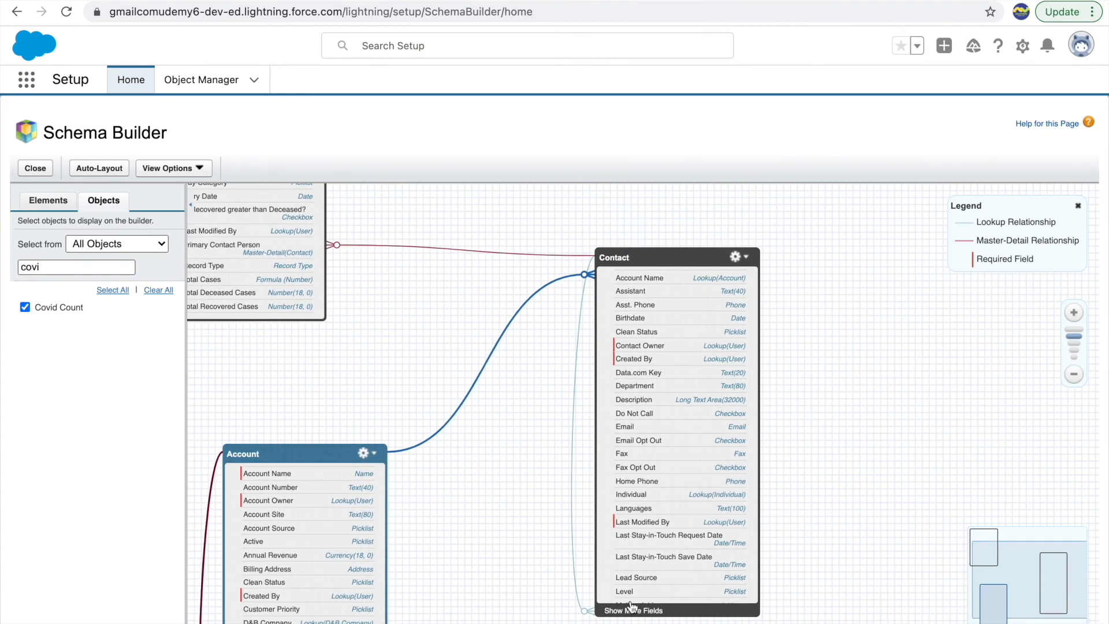
mouse_move(666, 343)
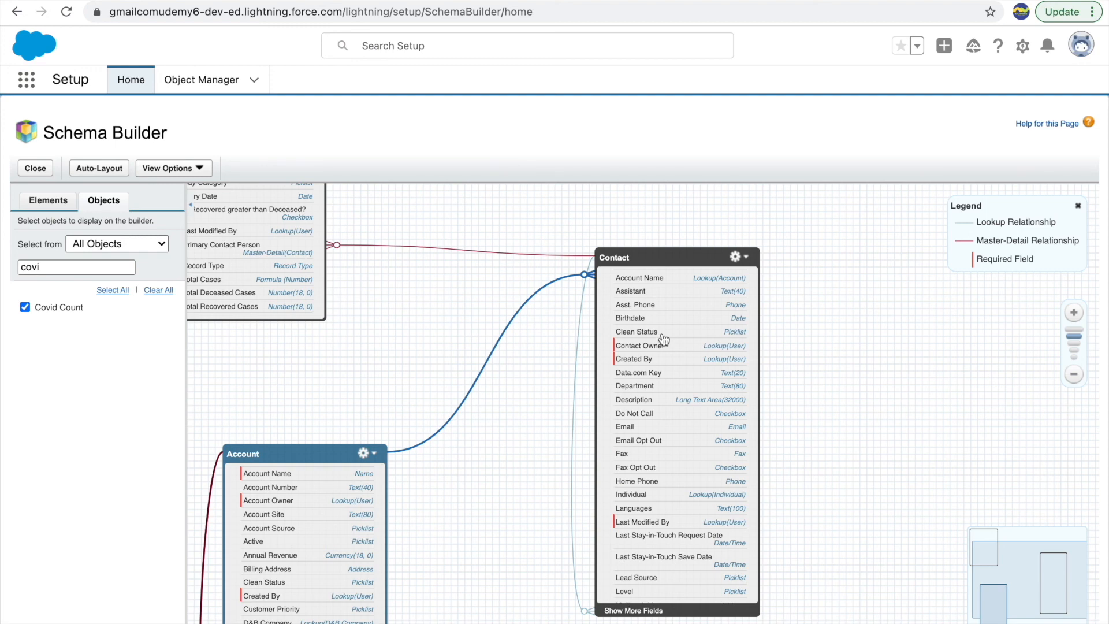
mouse_move(694, 327)
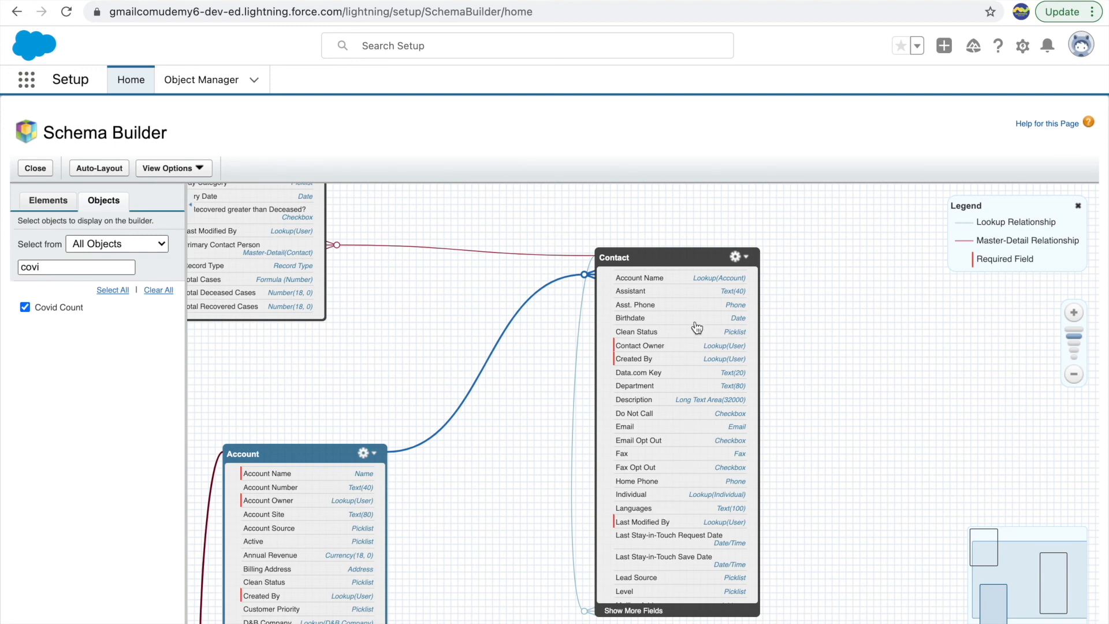
mouse_move(914, 321)
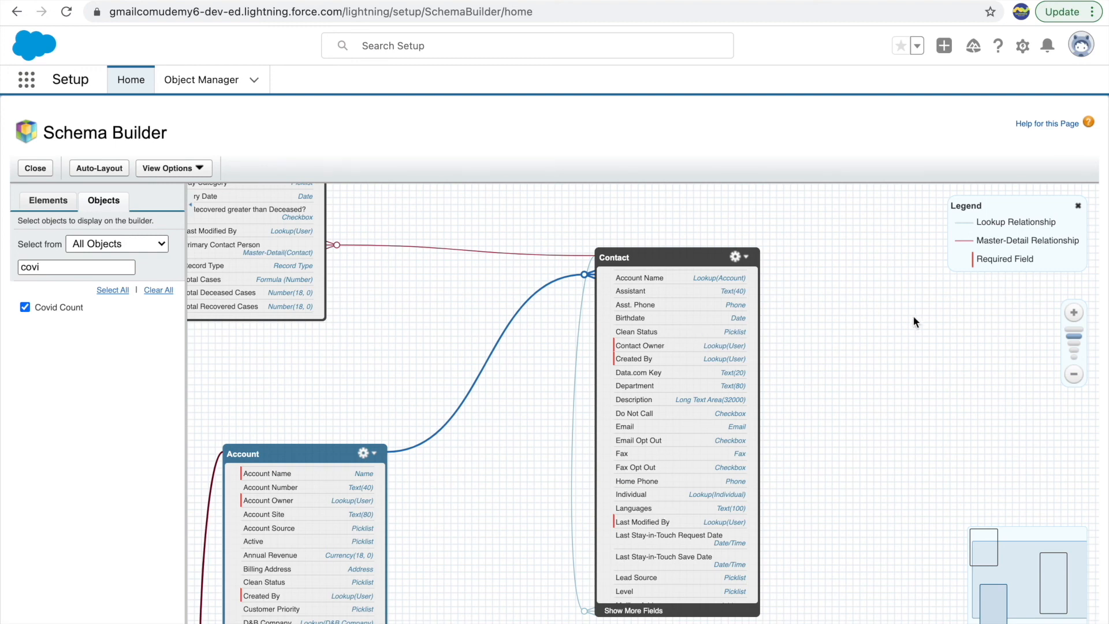